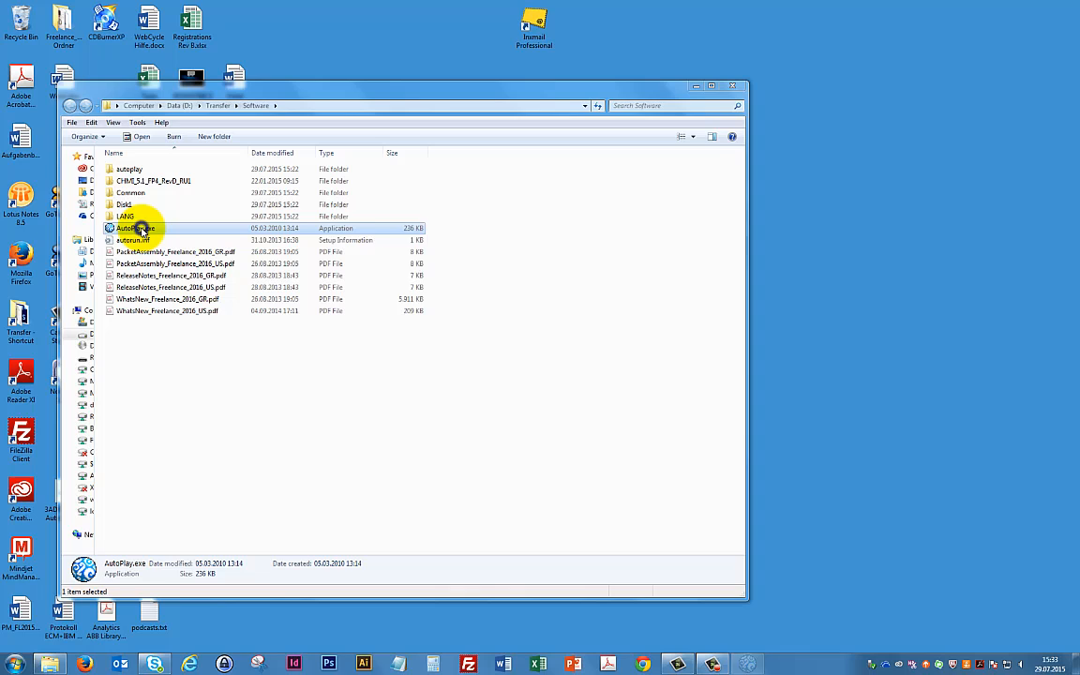
Run AutoPlay.exe from the Software folder and choose English as the CD language.
{"action": "double_click", "coordinate": [135, 228]}
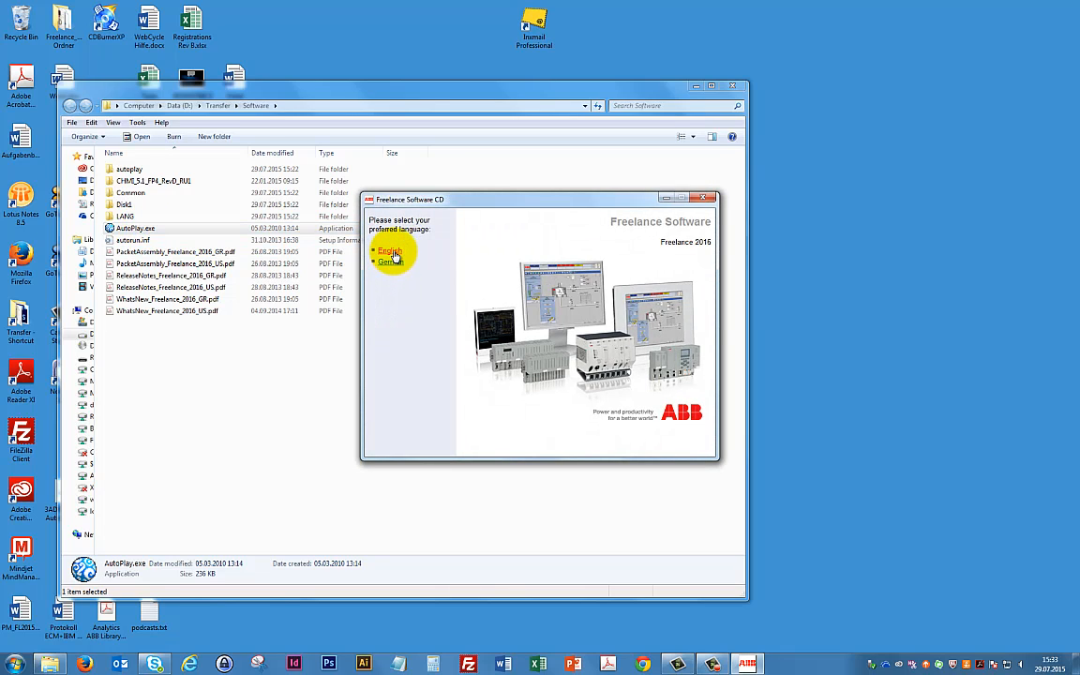
{"action": "left_click", "coordinate": [388, 250]}
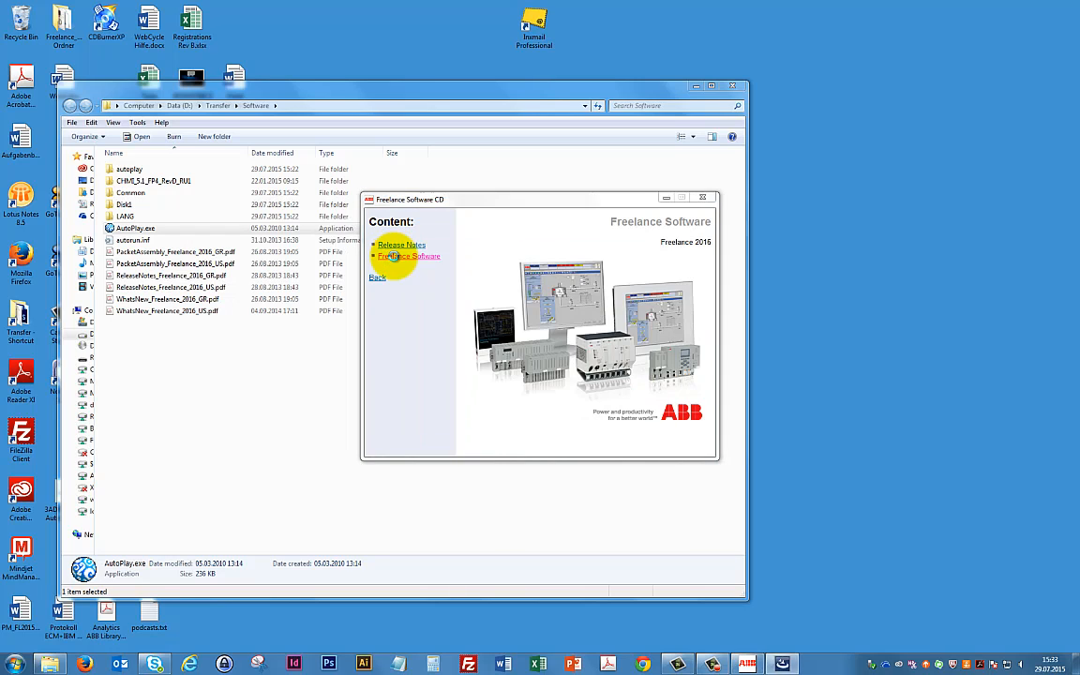
Launch the Freelance Software setup and accept the license agreement terms.
{"action": "left_click", "coordinate": [410, 256]}
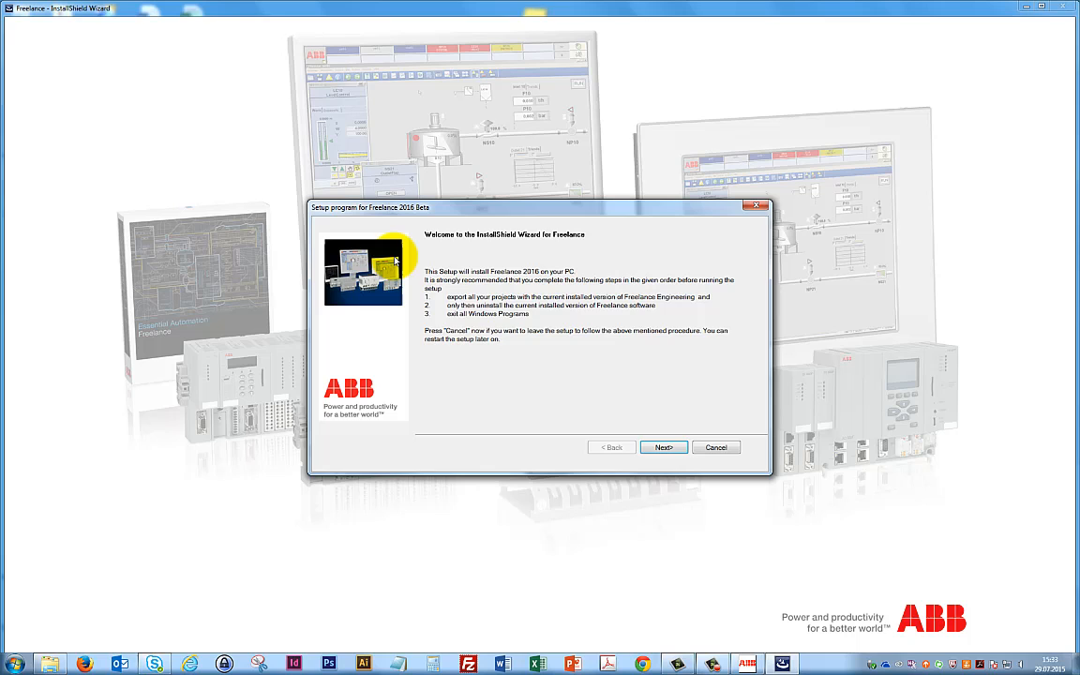
{"action": "left_click", "coordinate": [664, 447]}
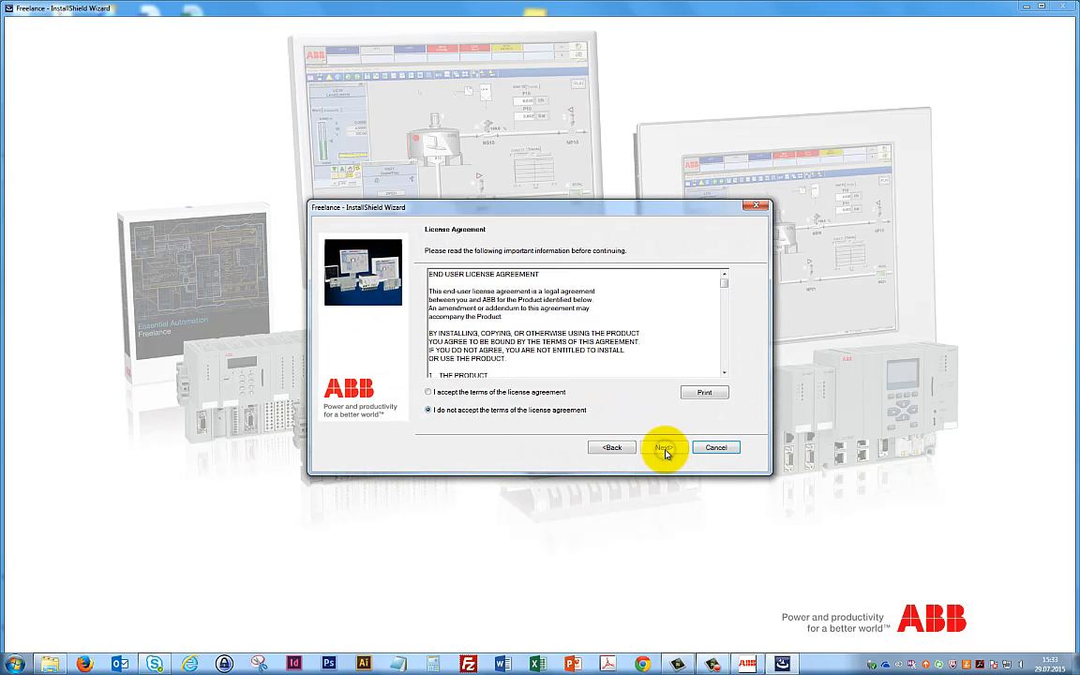
{"action": "left_click", "coordinate": [429, 392]}
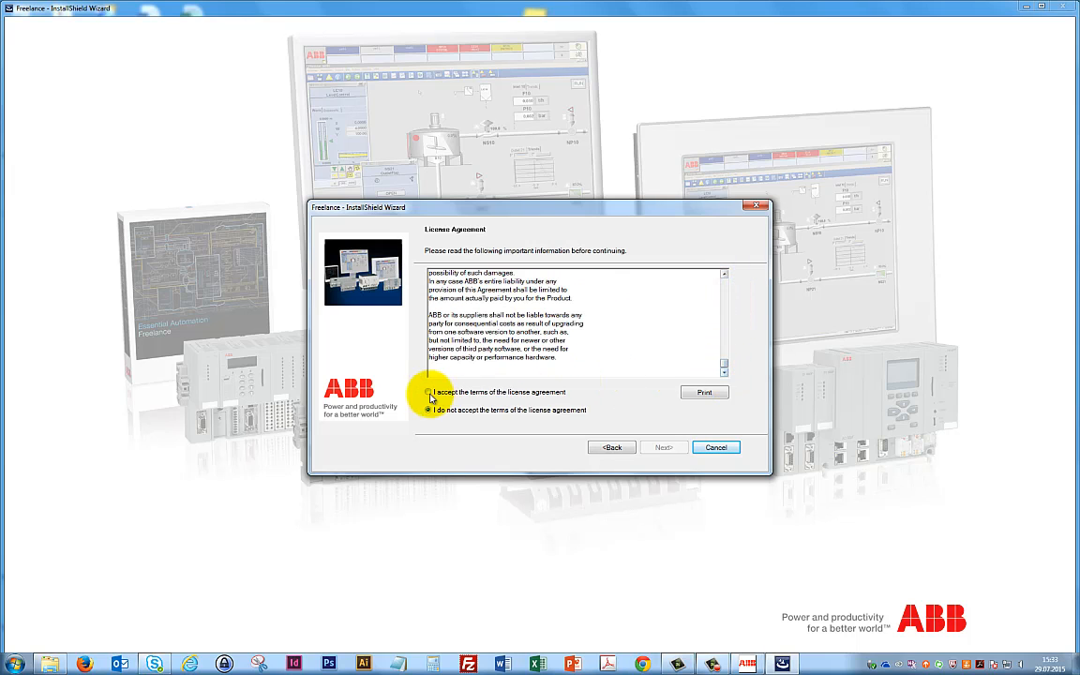
{"action": "left_click", "coordinate": [428, 392]}
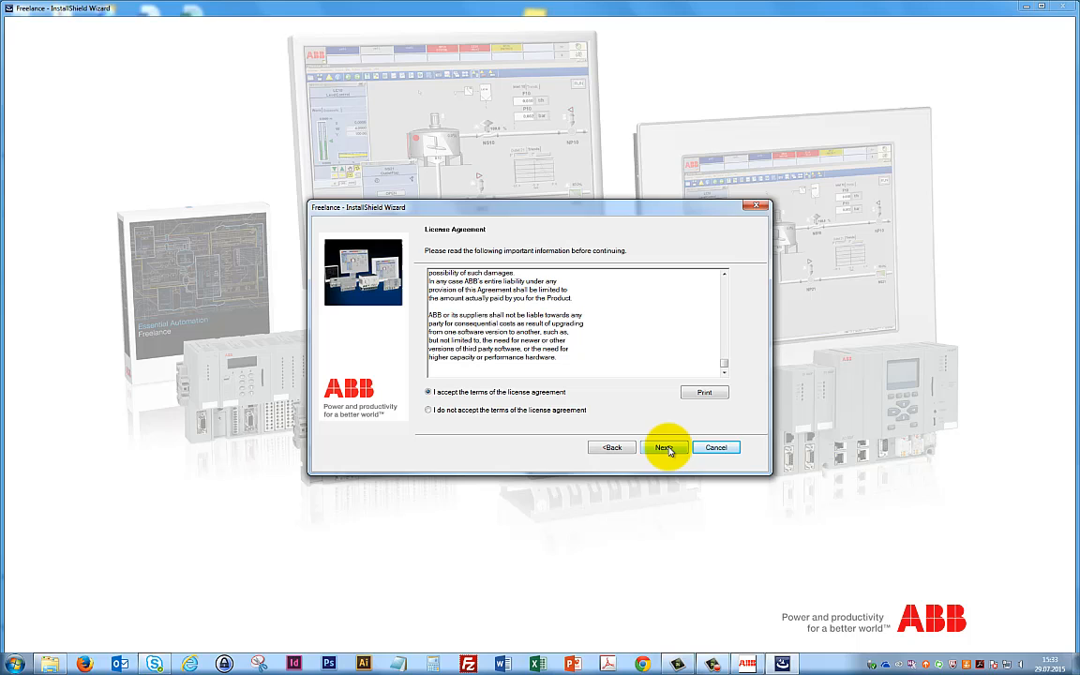
Keep the Demo setup type and default destination folder.
{"action": "left_click", "coordinate": [663, 447]}
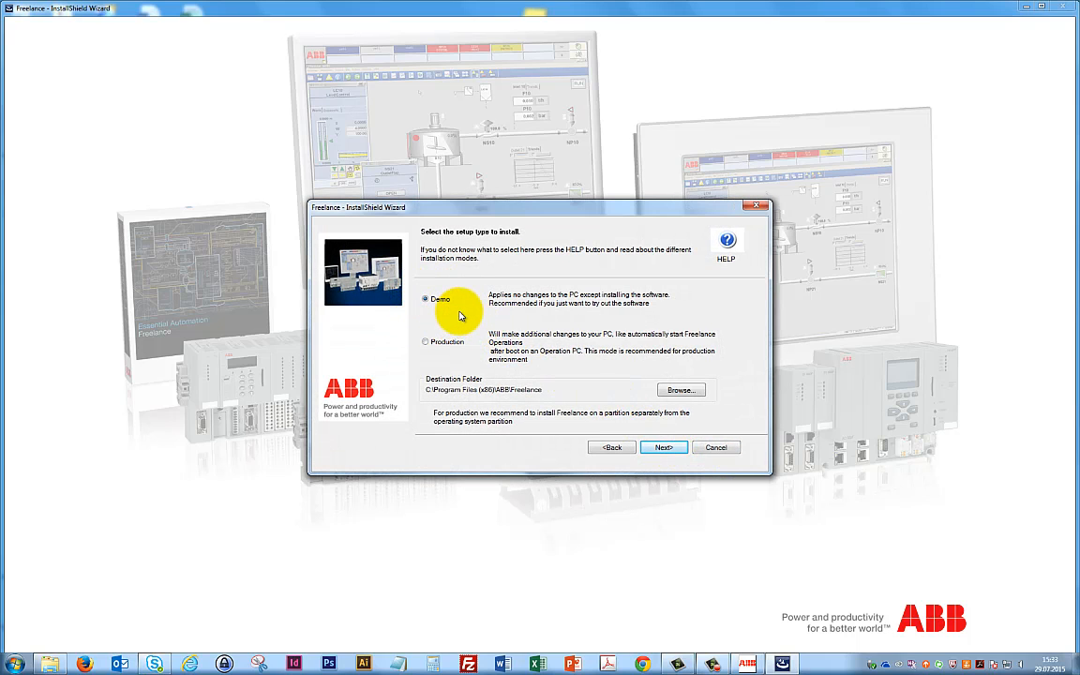
{"action": "mouse_move", "coordinate": [549, 390]}
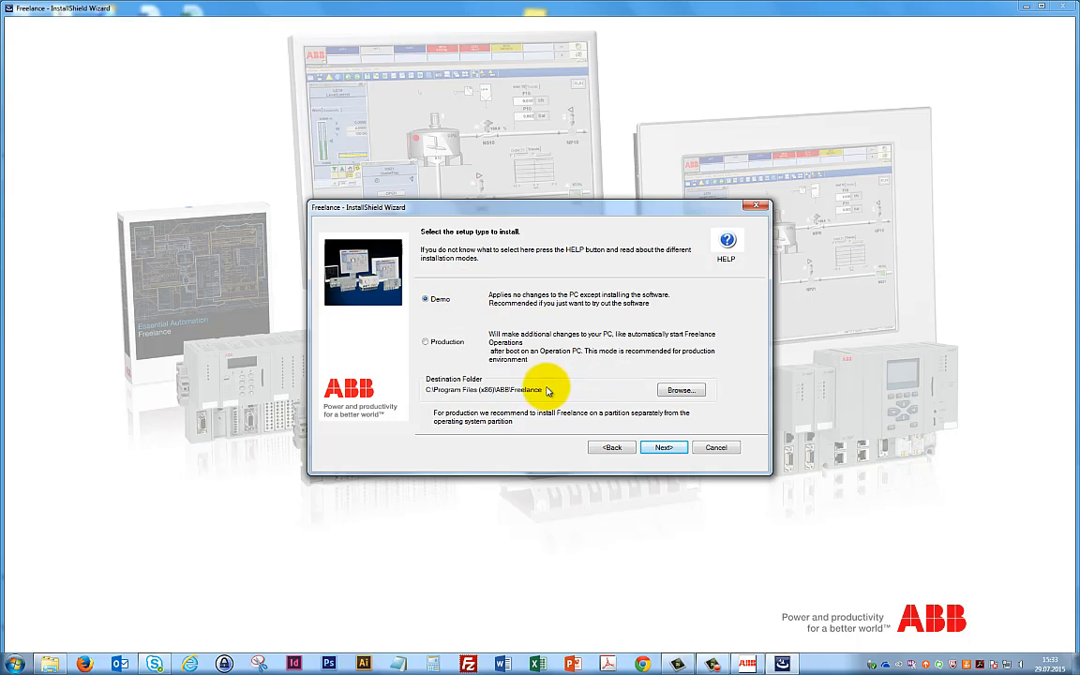
{"action": "mouse_move", "coordinate": [566, 384]}
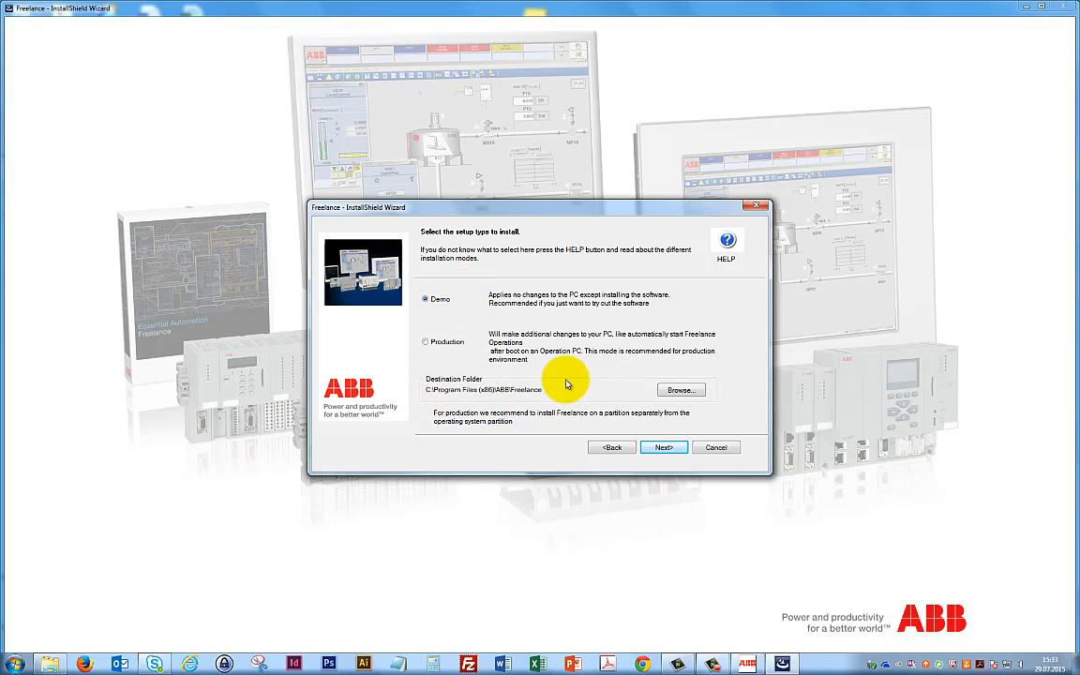
{"action": "left_click", "coordinate": [663, 447]}
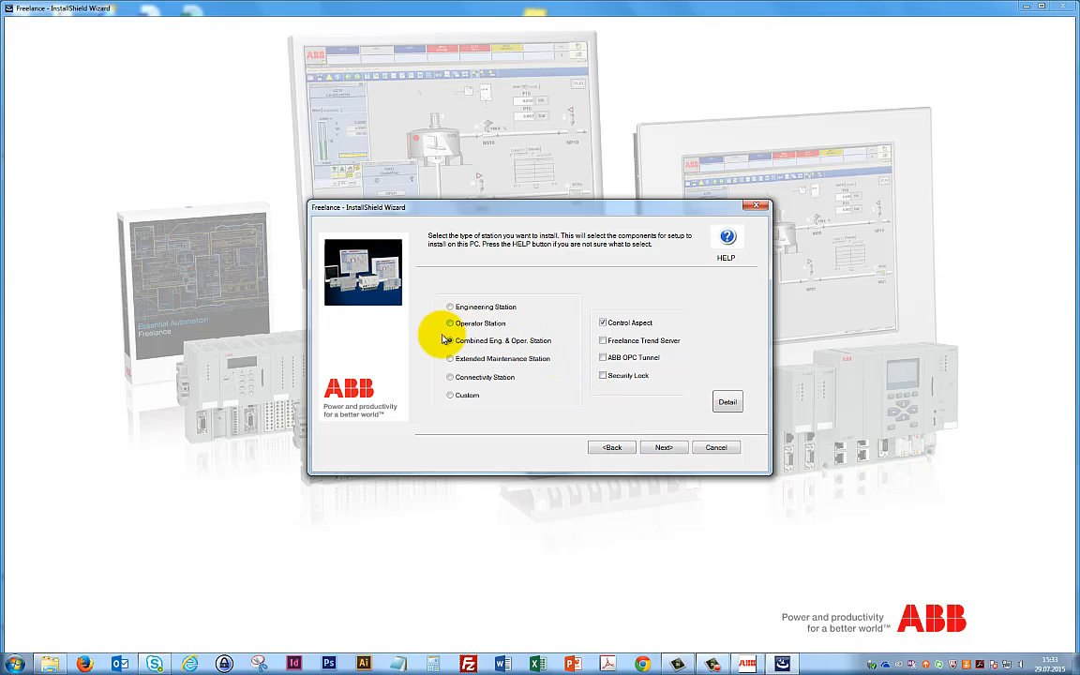
Select Combined Eng. & Oper. Station and add the Freelance Trend Server component.
{"action": "left_click", "coordinate": [450, 340]}
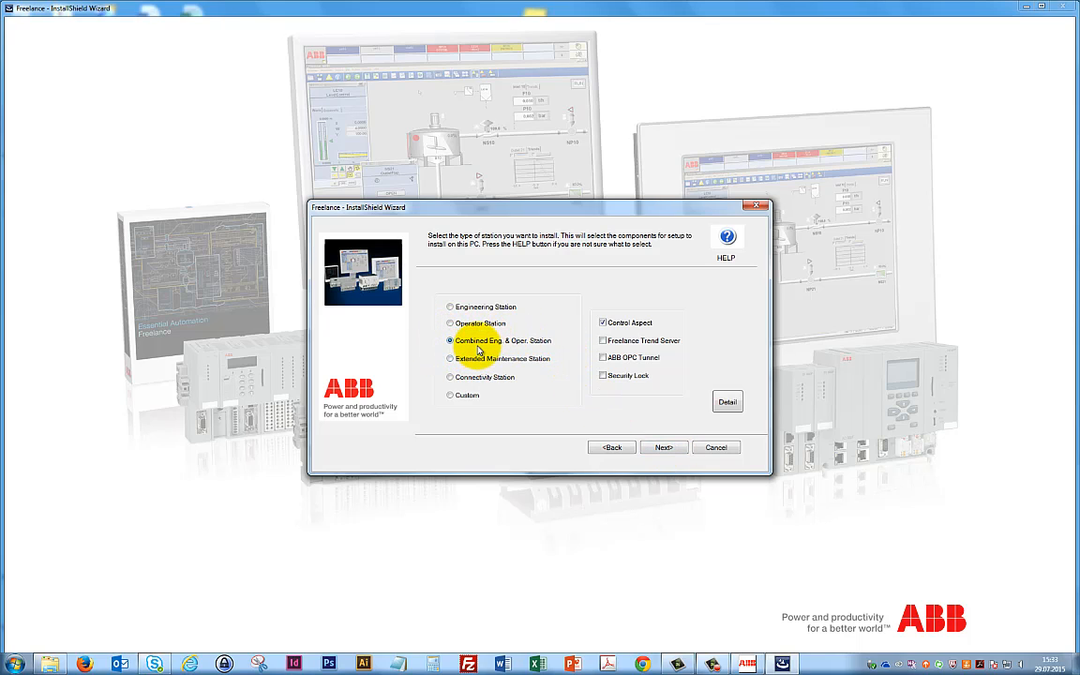
{"action": "mouse_move", "coordinate": [633, 388]}
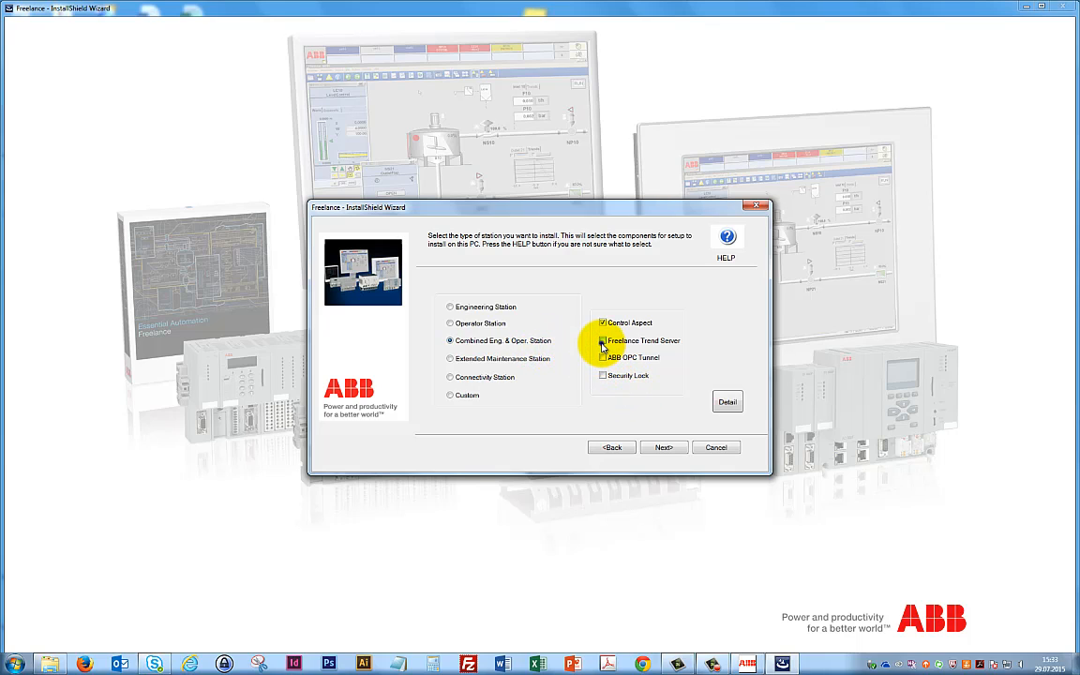
{"action": "left_click", "coordinate": [603, 357]}
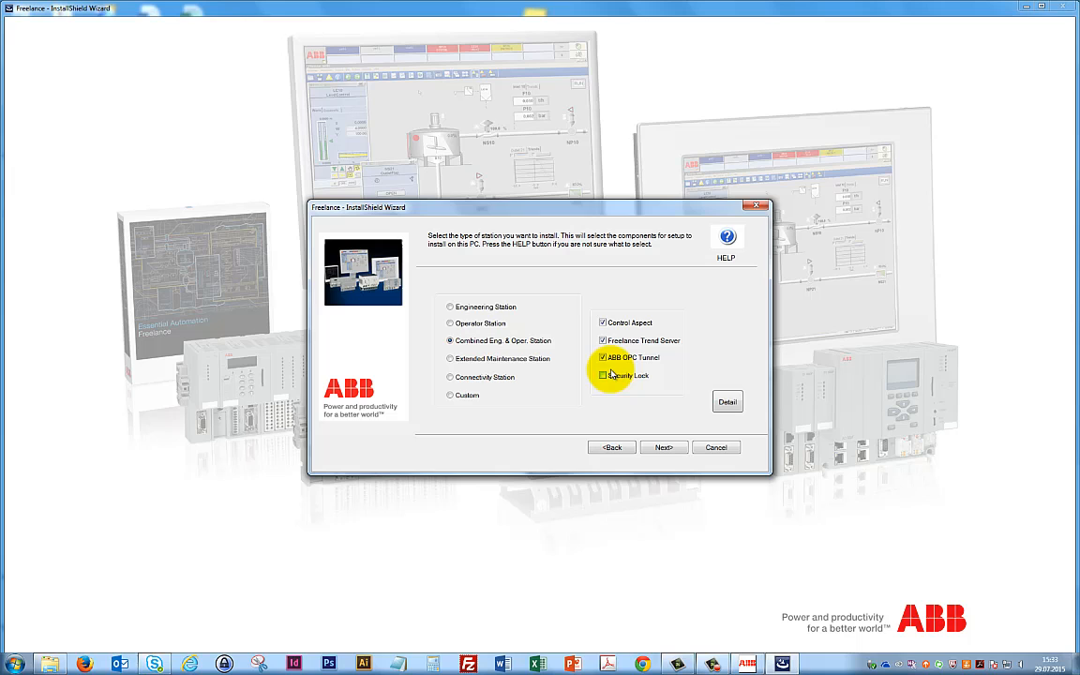
{"action": "mouse_move", "coordinate": [627, 398]}
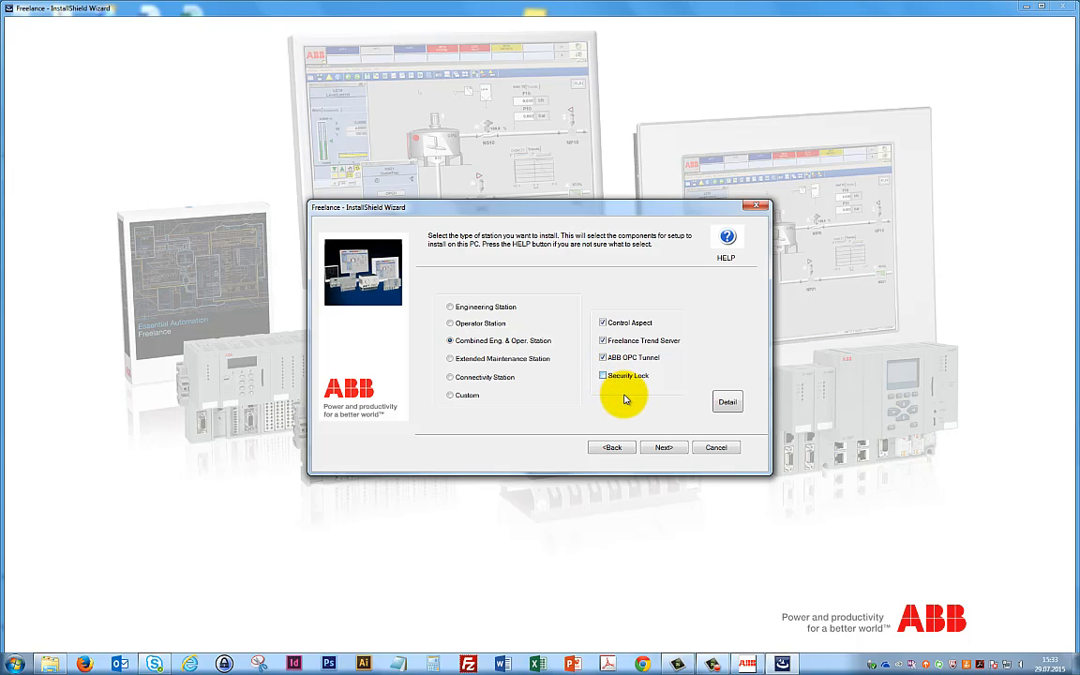
{"action": "left_click", "coordinate": [663, 448]}
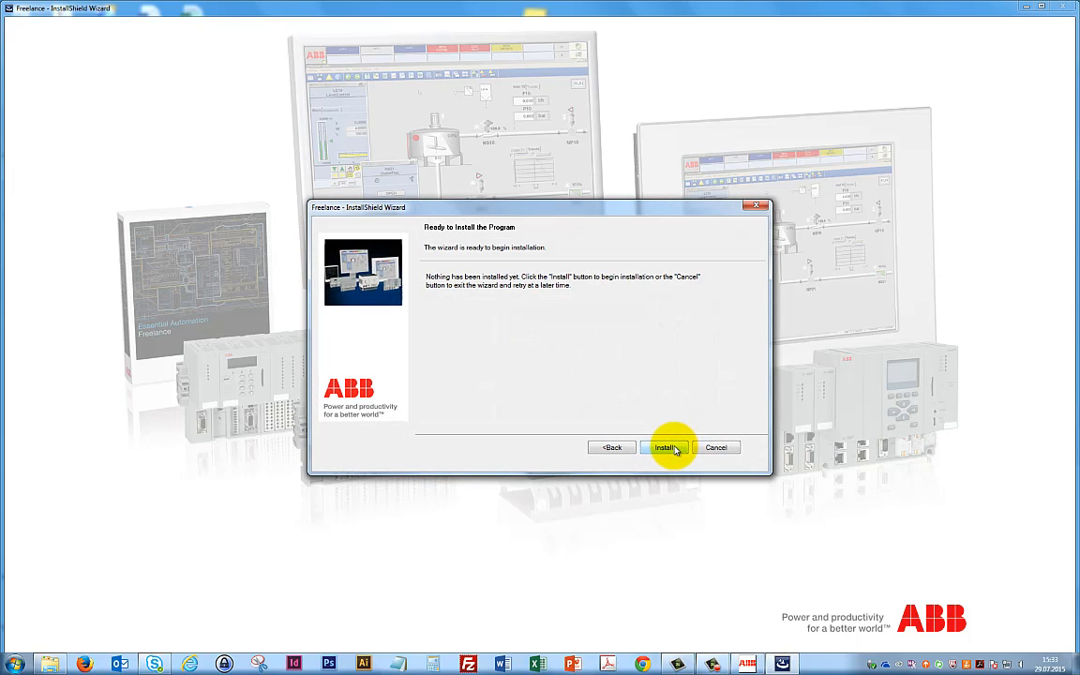
Start the installation and continue once the progress bar completes.
{"action": "left_click", "coordinate": [666, 447]}
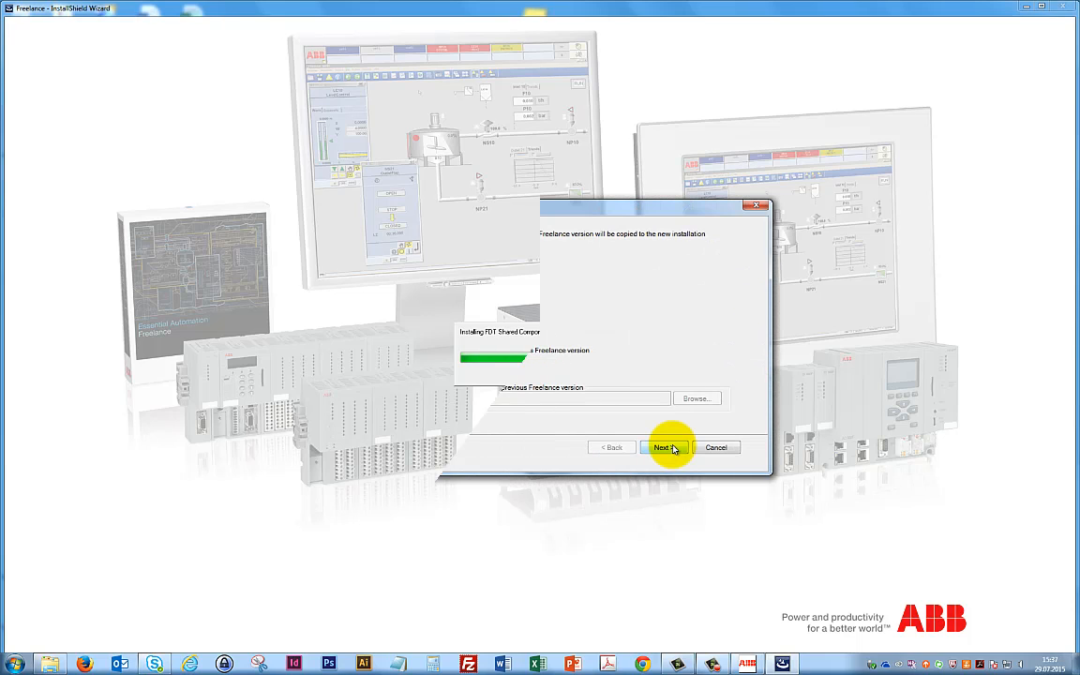
{"action": "left_click", "coordinate": [662, 447]}
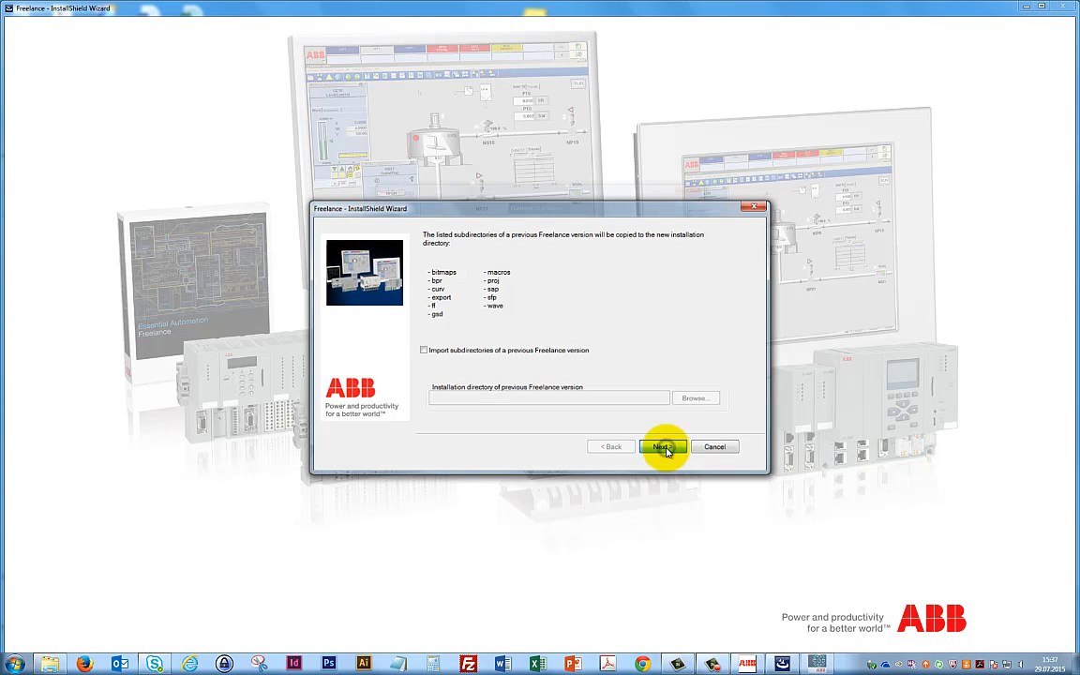
Skip importing previous-version subdirectories and accept the Demo Mode settings.
{"action": "left_click", "coordinate": [661, 446]}
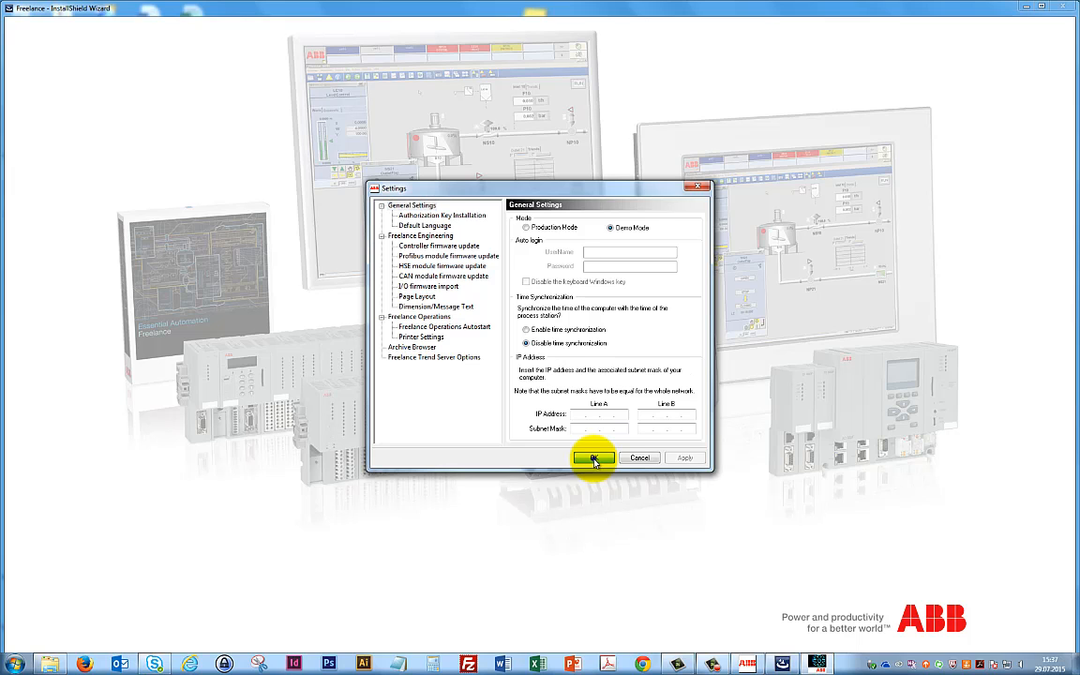
{"action": "left_click", "coordinate": [593, 459]}
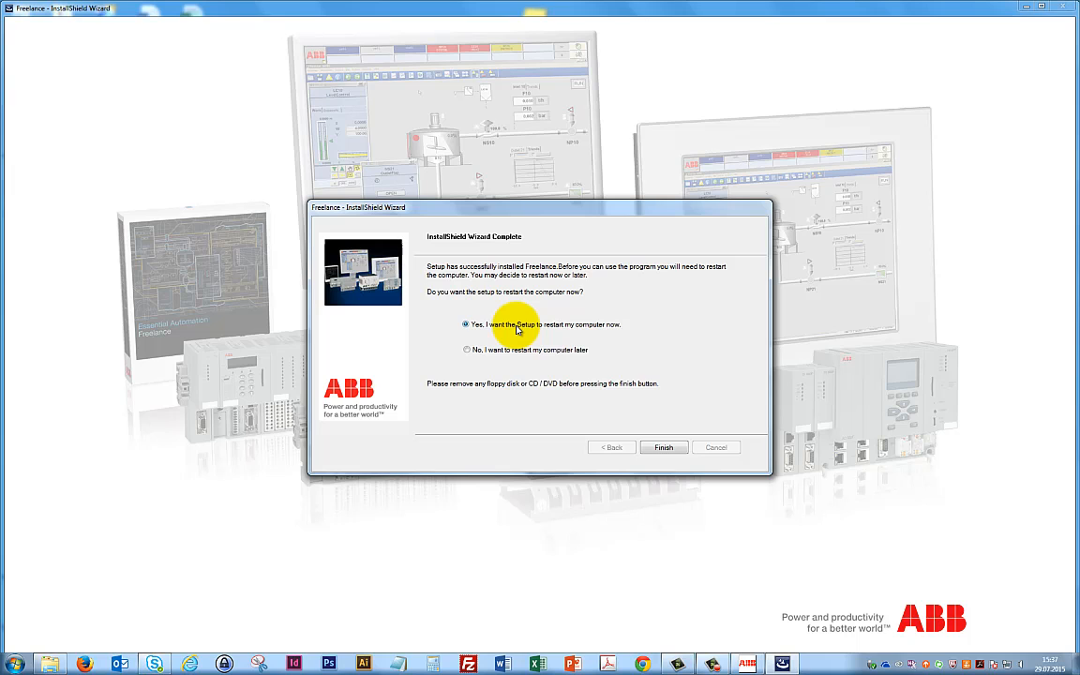
Choose to restart the computer later and finish the wizard.
{"action": "left_click", "coordinate": [467, 349]}
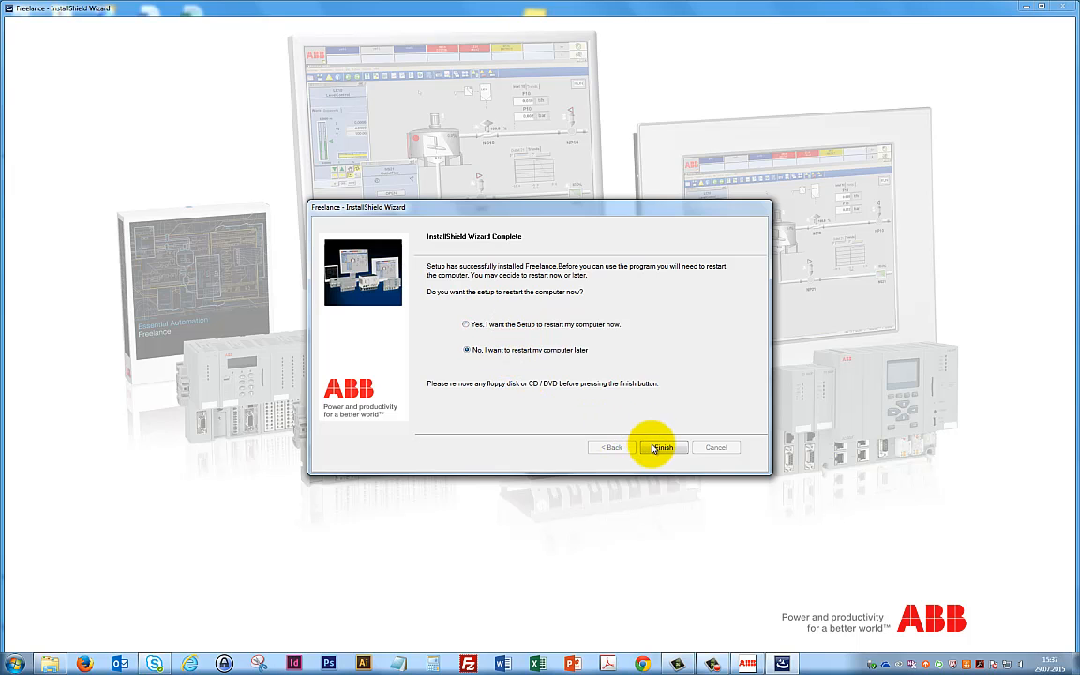
{"action": "left_click", "coordinate": [662, 447]}
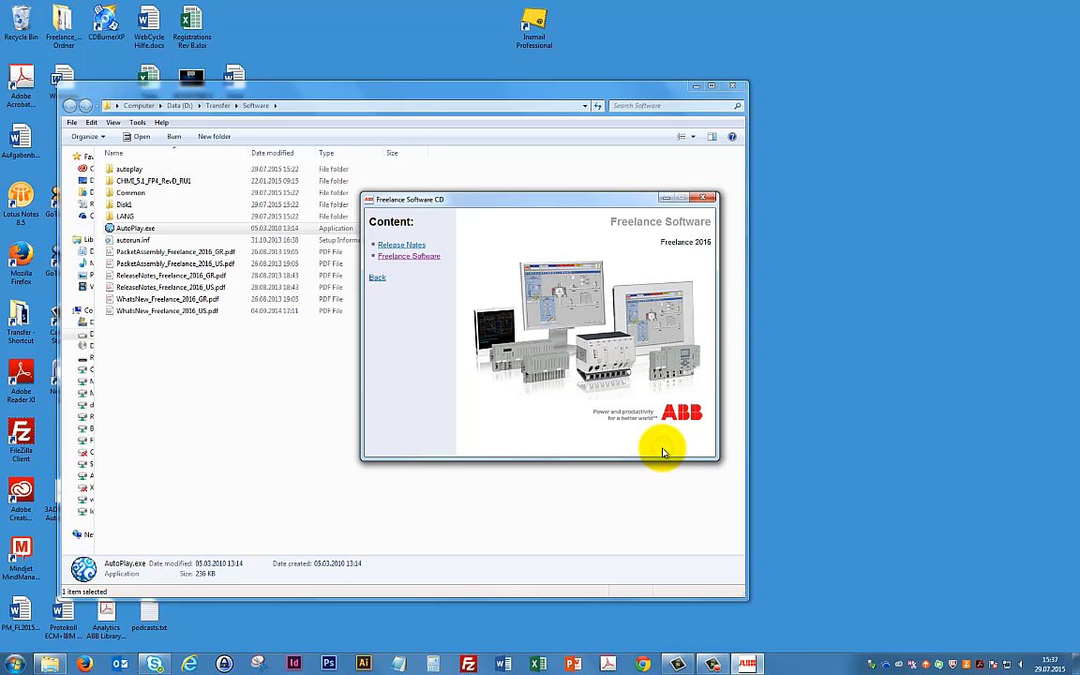